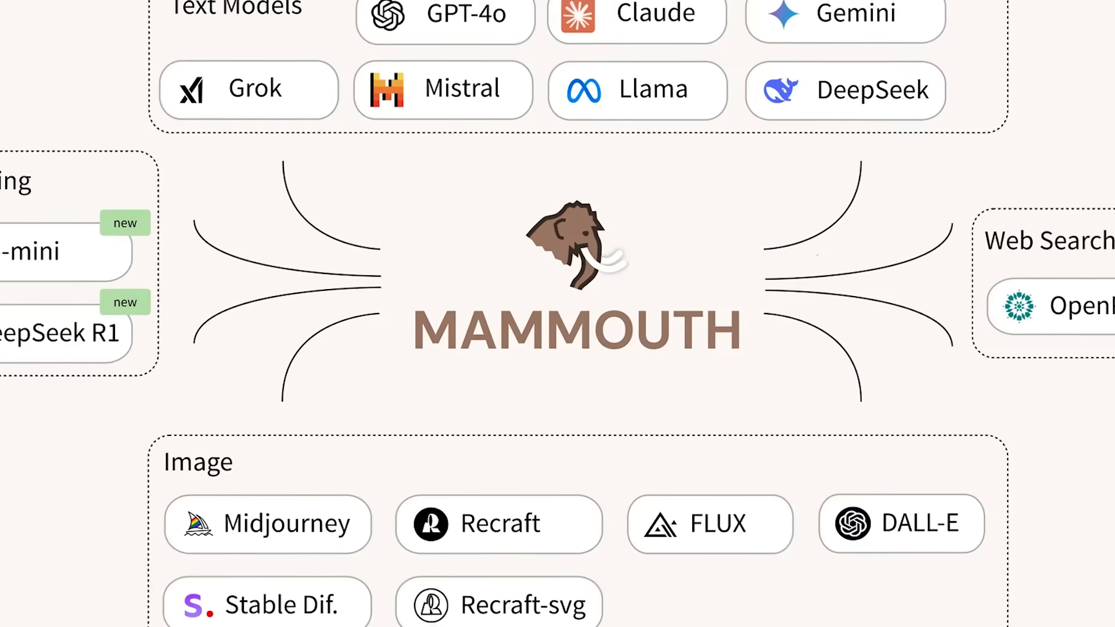
Scroll the Mammouth AI page down to the chat prompt holding 'what is the chemical composition of clouds?'
{"action": "scroll", "scroll_direction": "down", "scroll_amount": 3}
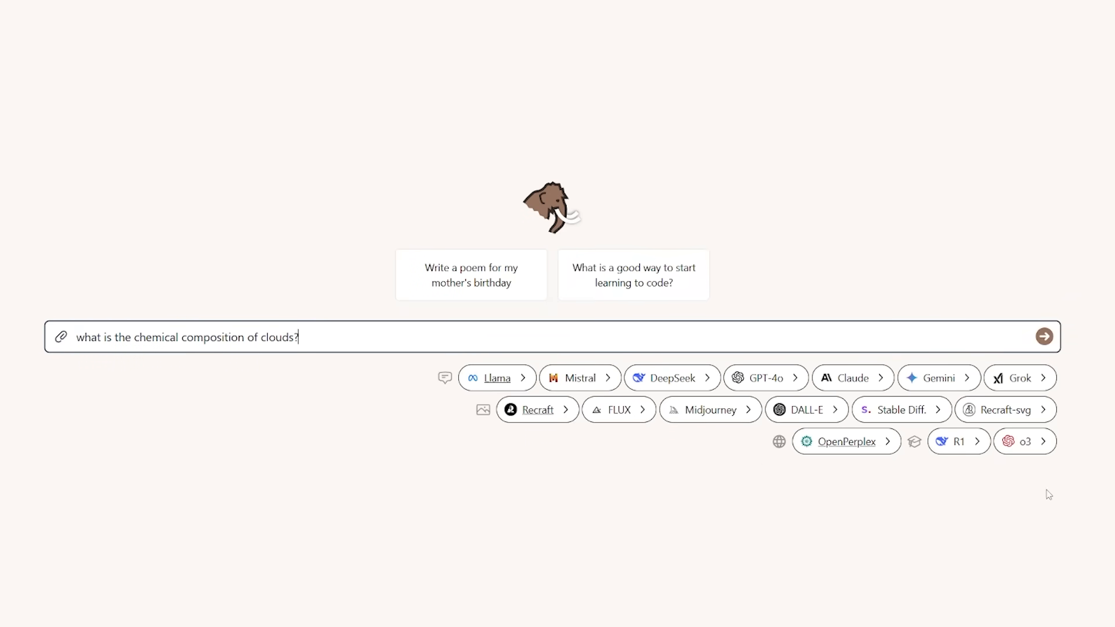
{"action": "left_click", "coordinate": [958, 441]}
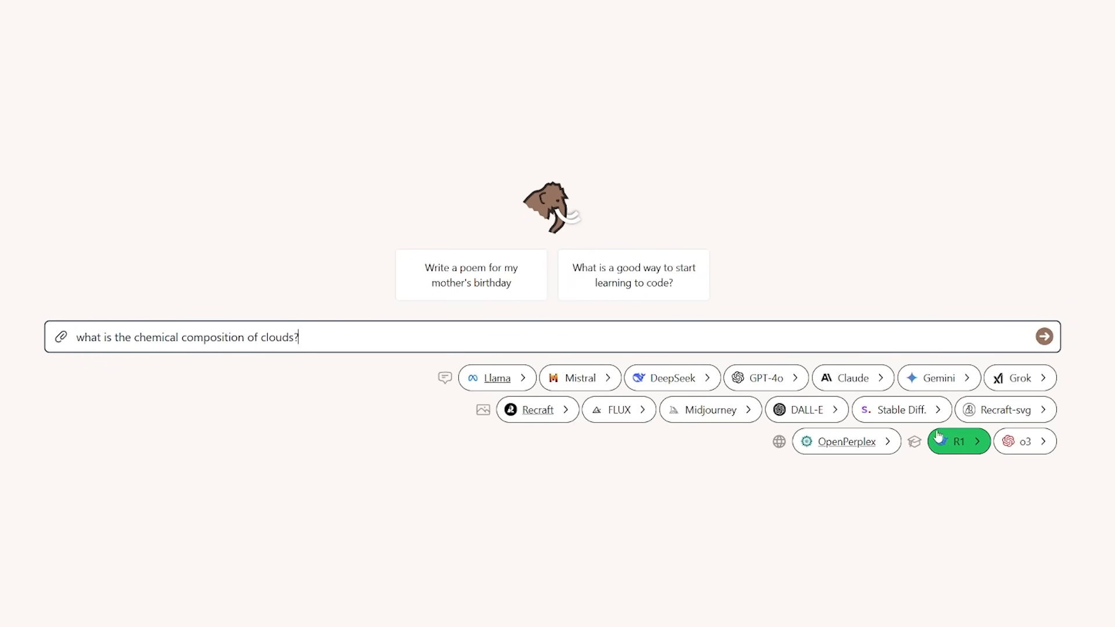
{"action": "left_click", "coordinate": [710, 409]}
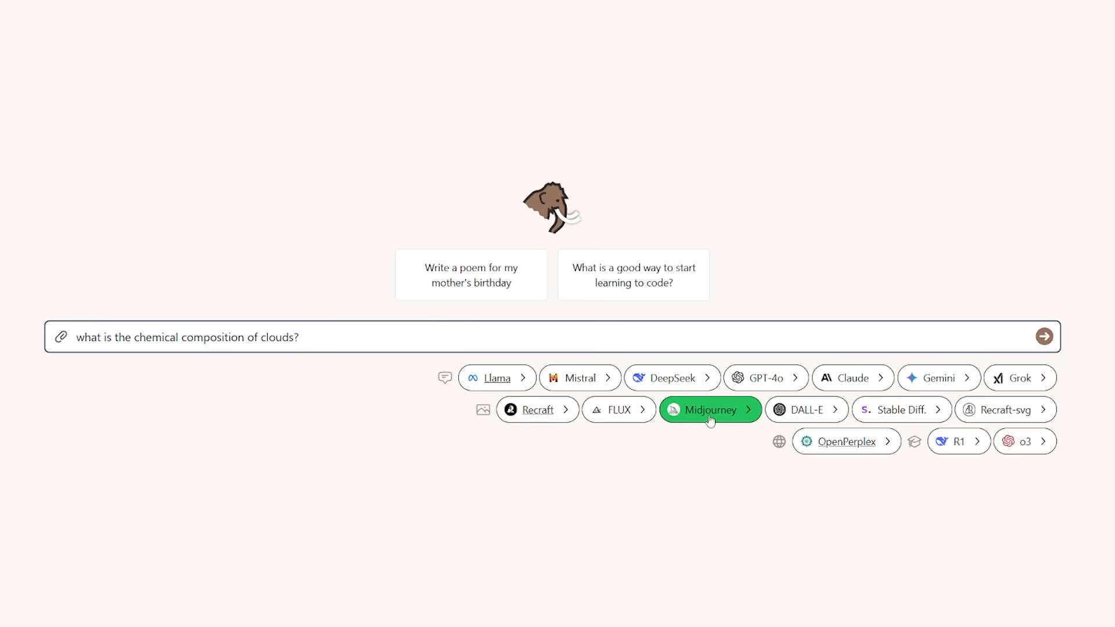
{"action": "left_click", "coordinate": [537, 410]}
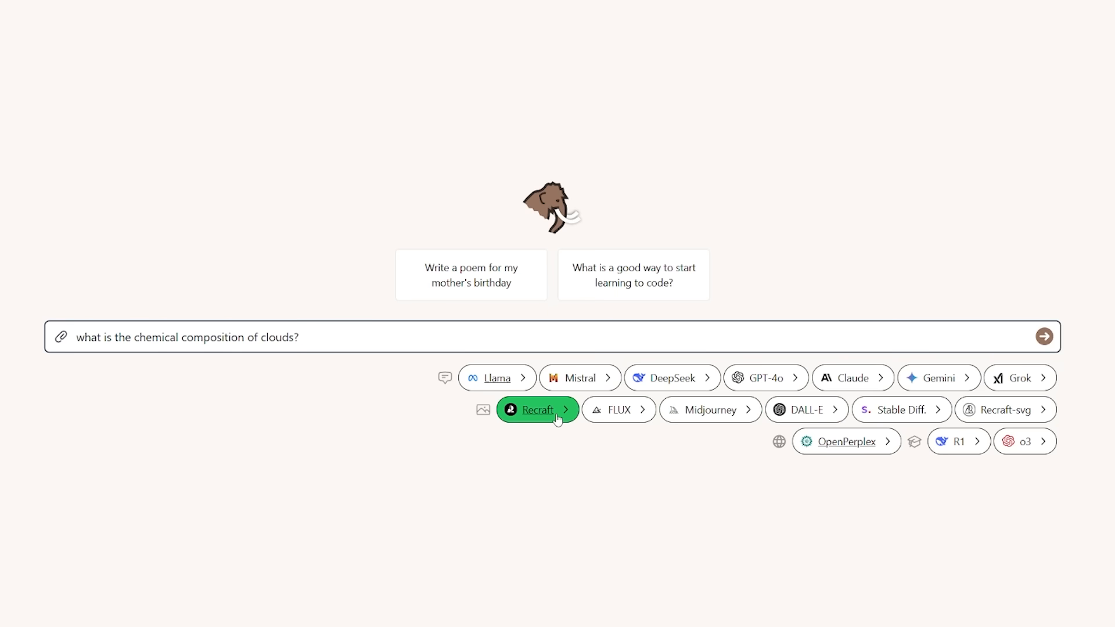
{"action": "left_click", "coordinate": [957, 441]}
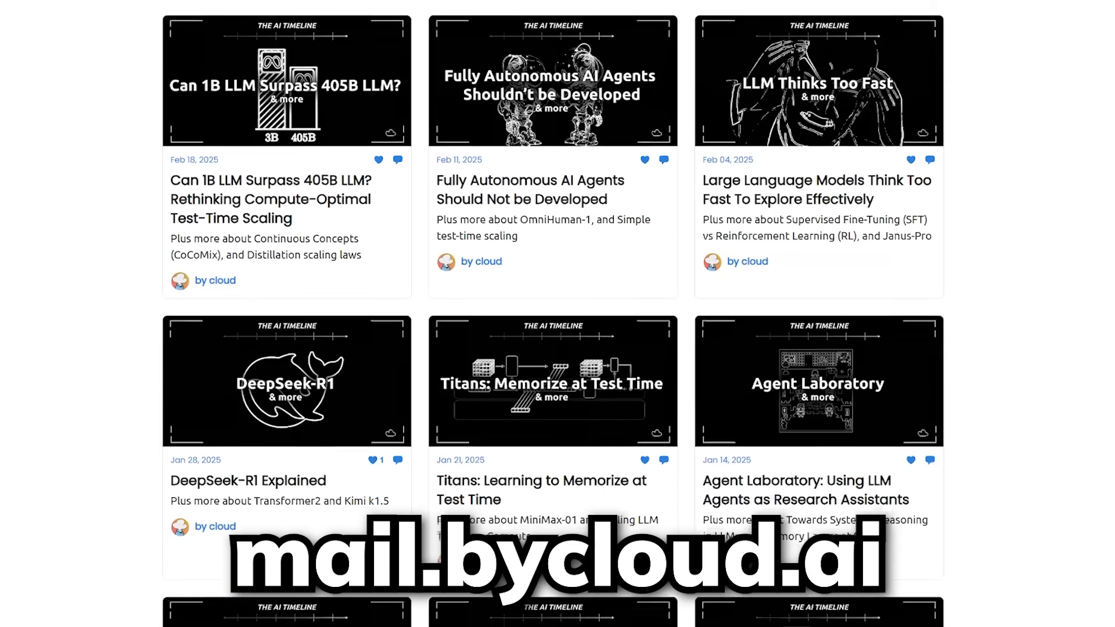
Scroll through the AI Timeline archive and Titans article to the three-part memory section
{"action": "scroll", "scroll_direction": "down", "scroll_amount": 3}
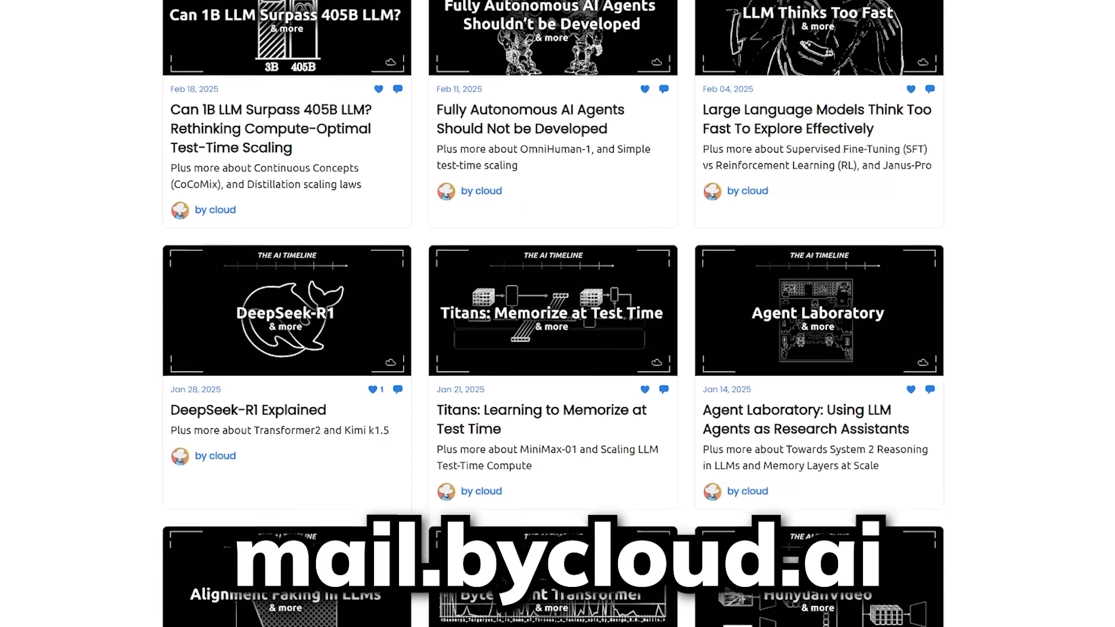
{"action": "scroll", "scroll_direction": "down", "scroll_amount": 3}
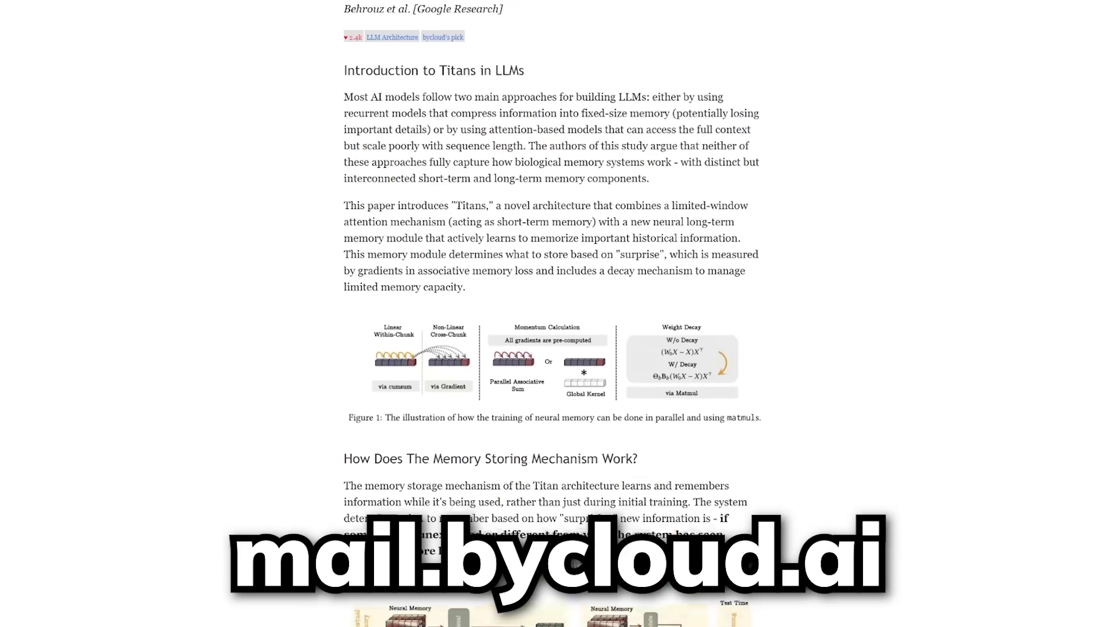
{"action": "scroll", "scroll_direction": "down", "scroll_amount": 3}
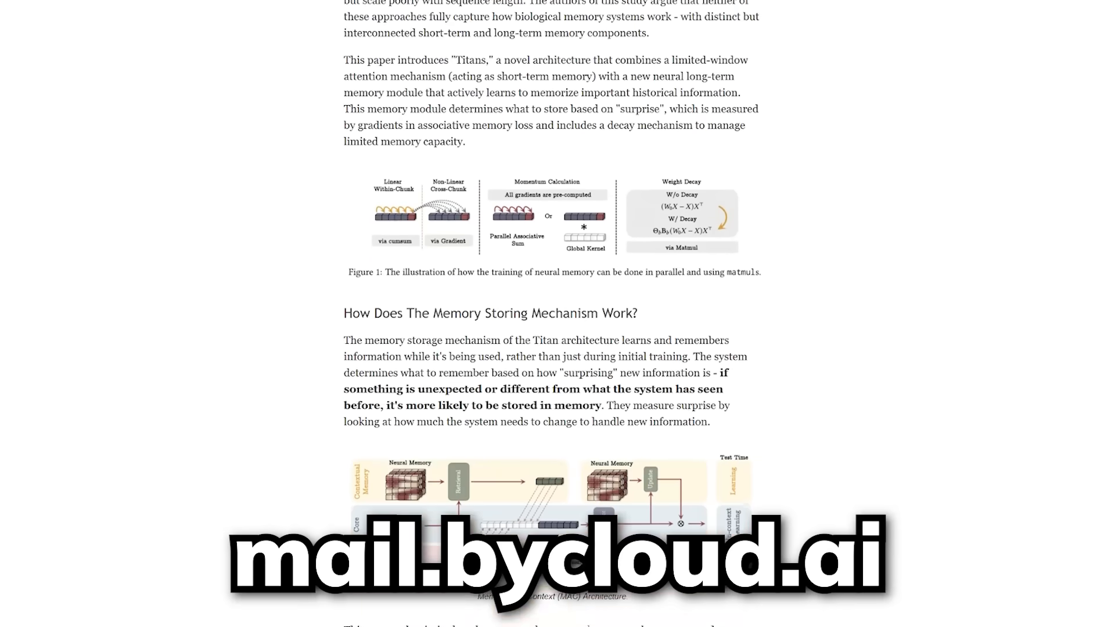
{"action": "scroll", "scroll_direction": "down", "scroll_amount": 3}
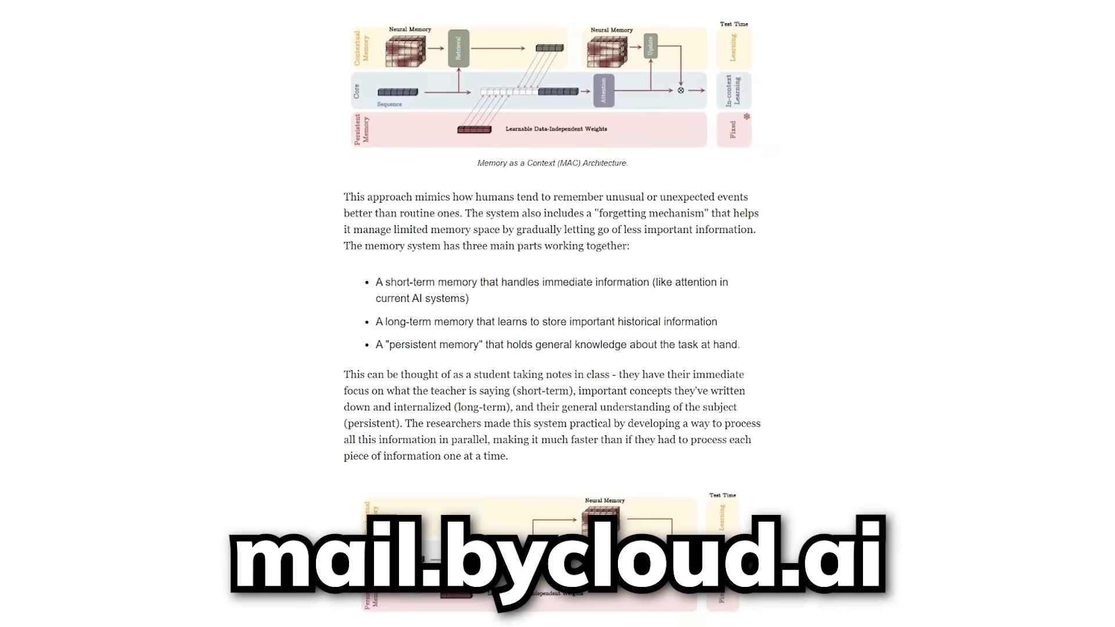